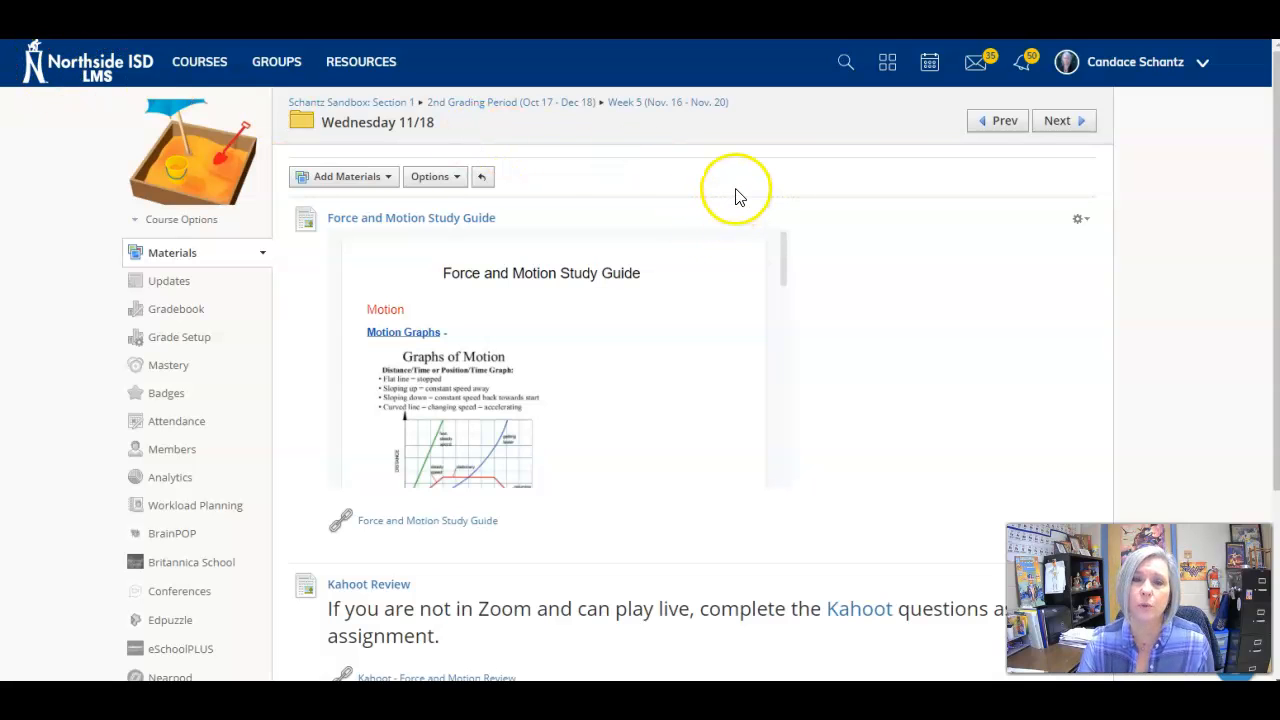
{"action": "mouse_move", "coordinate": [825, 272]}
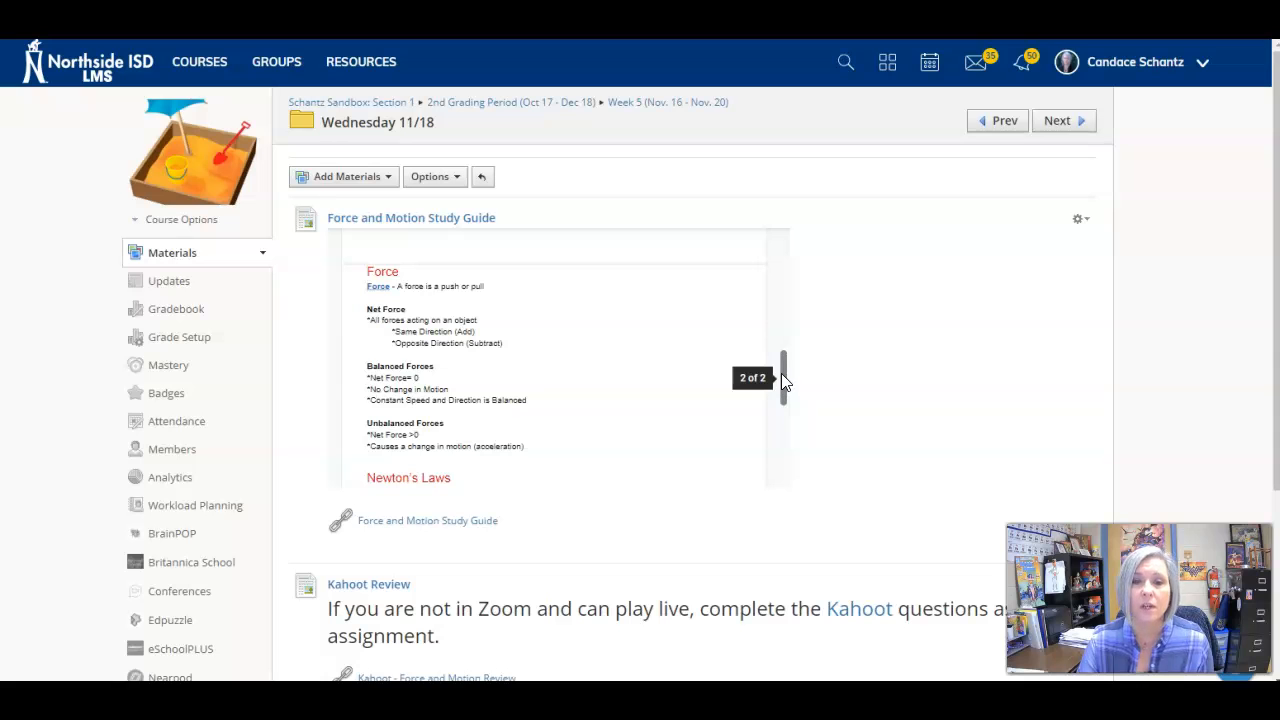
Page the embedded study guide down to its Force notes and Motion Graphs video link
{"action": "left_click_drag", "start_coordinate": [783, 378], "coordinate": [783, 452]}
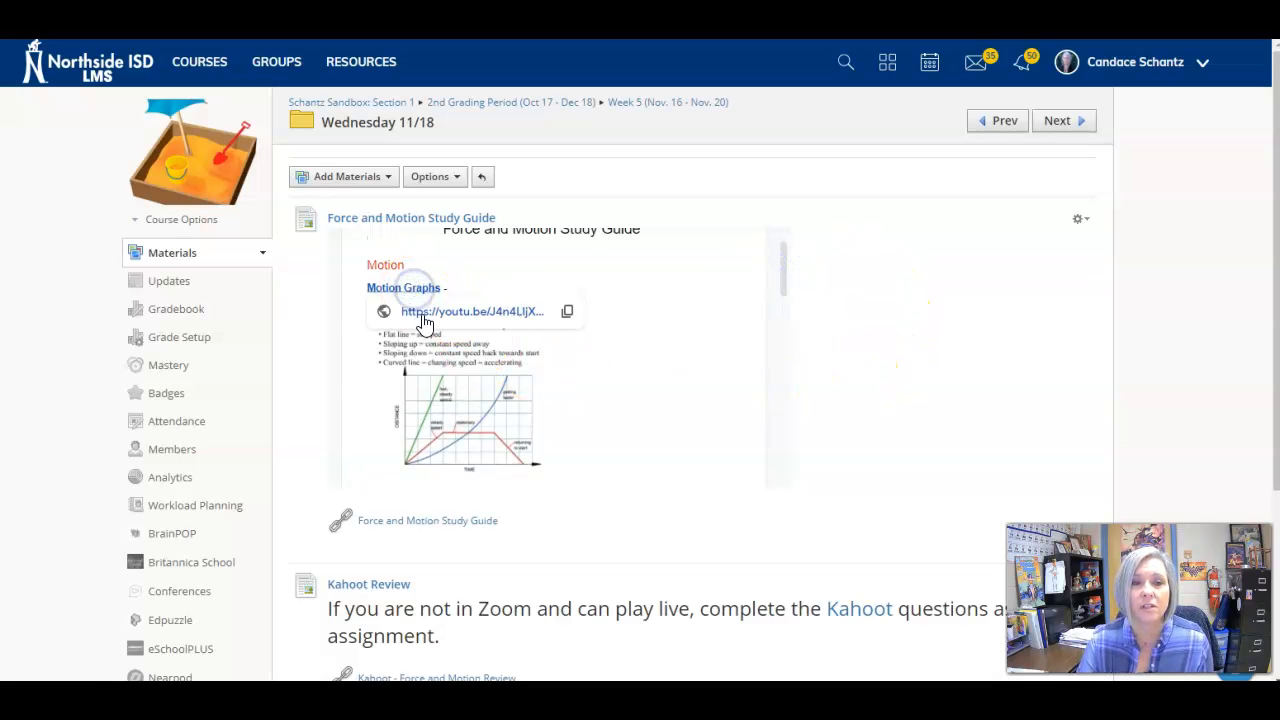
Scroll the study guide past the Force video link to the Newton's Laws section
{"action": "scroll", "scroll_direction": "down", "scroll_amount": 3}
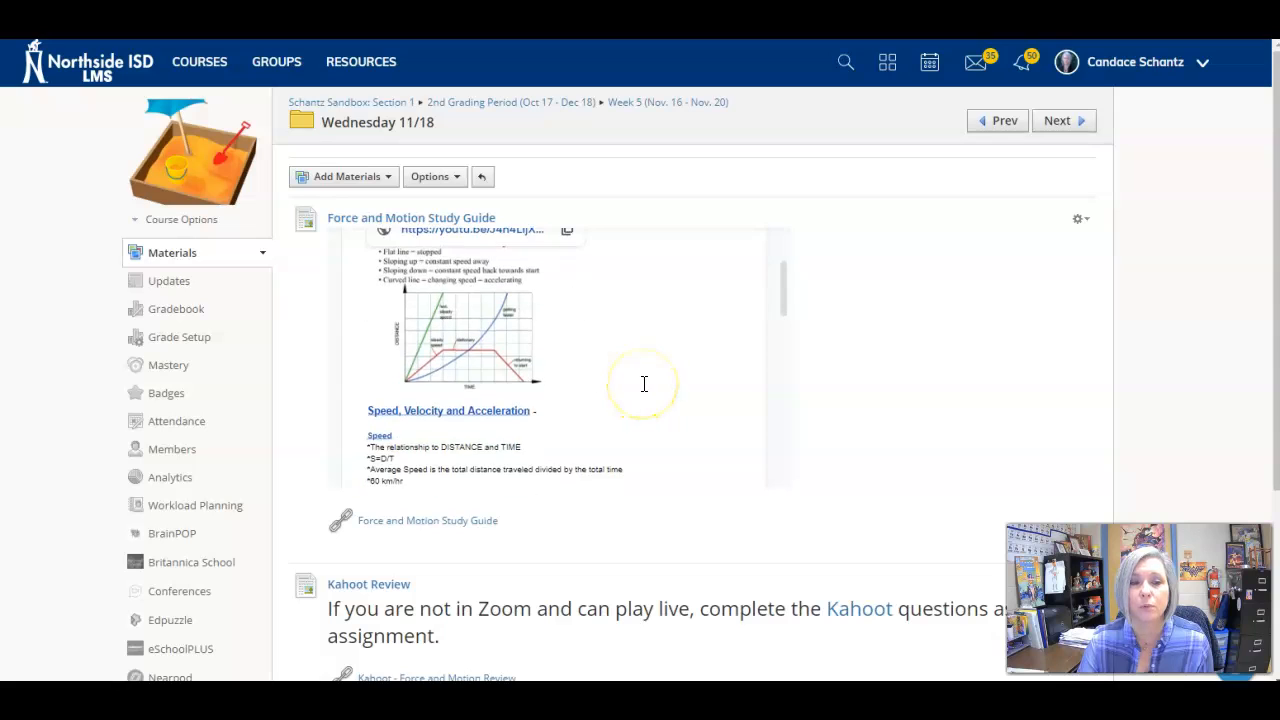
{"action": "scroll", "scroll_direction": "down", "scroll_amount": 3}
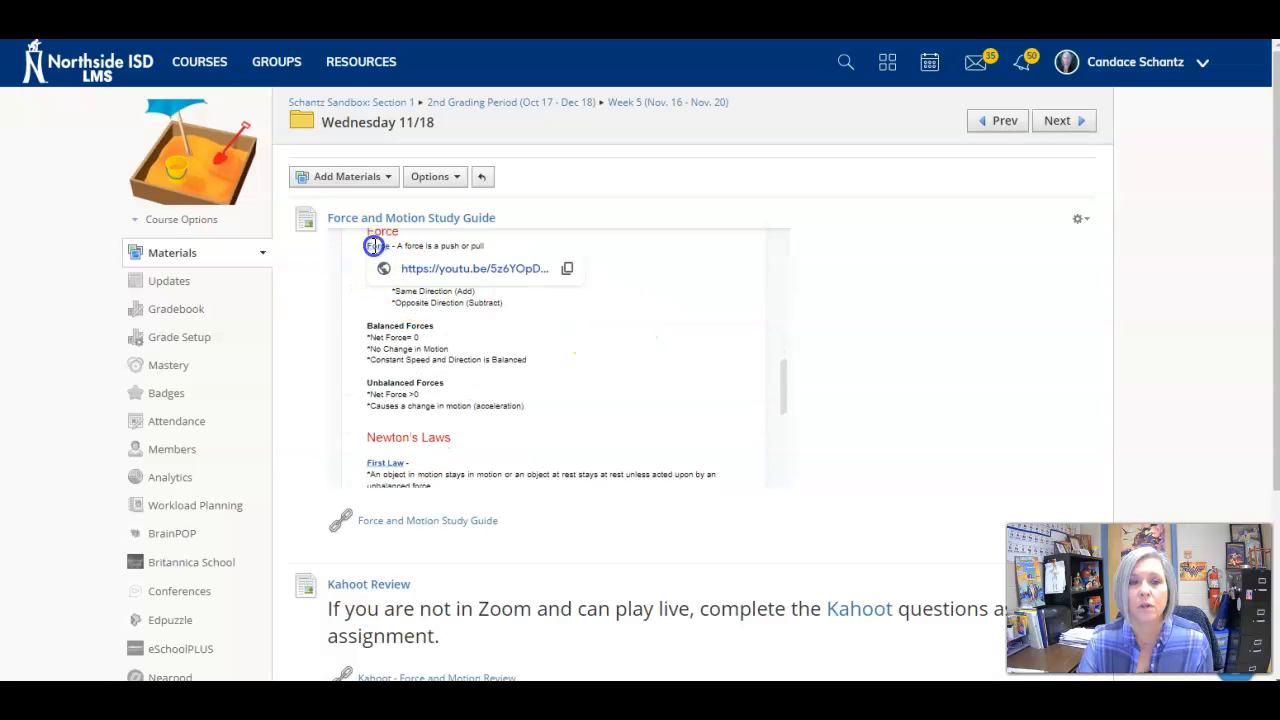
{"action": "scroll", "scroll_direction": "down", "scroll_amount": 3}
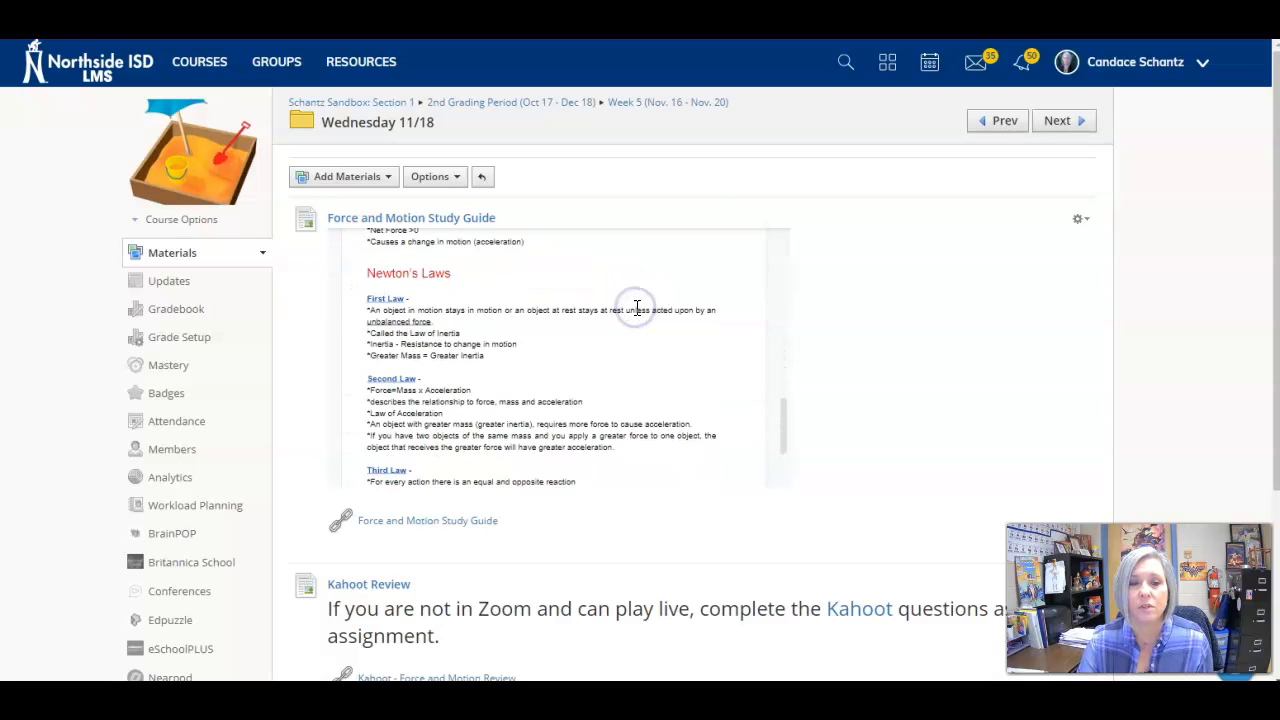
{"action": "mouse_move", "coordinate": [500, 372]}
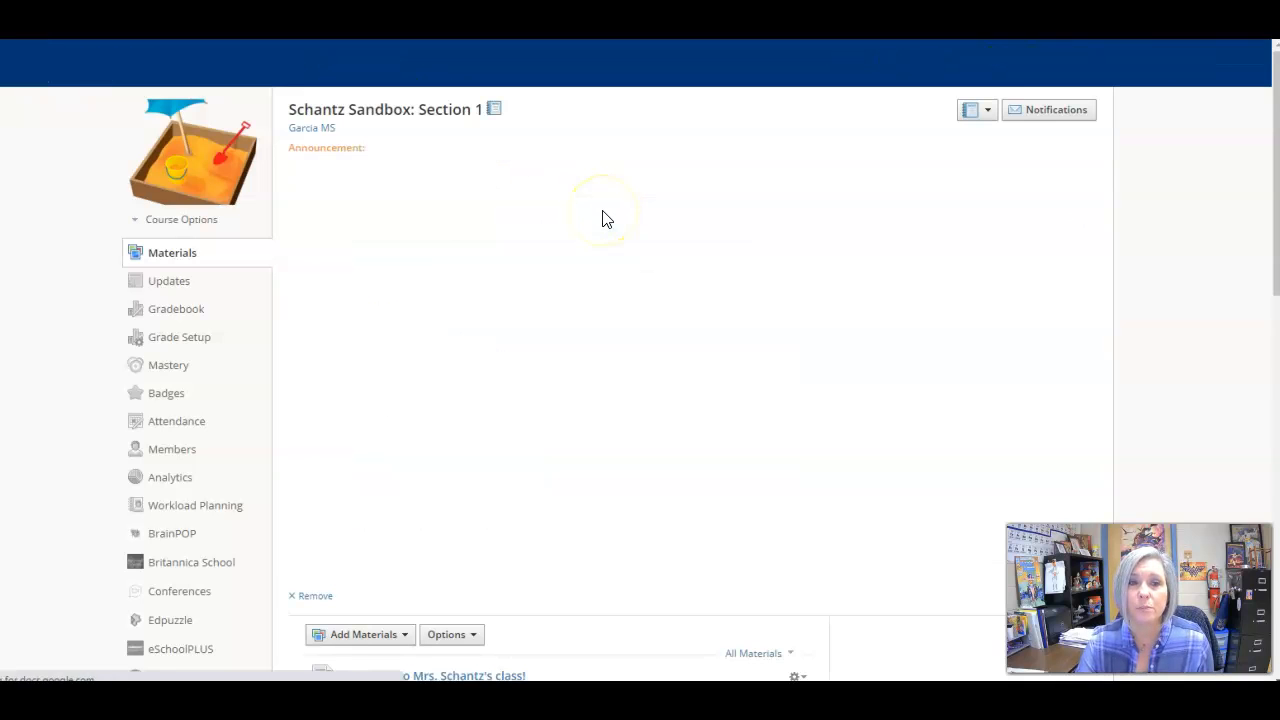
Open the Force and Motion Review folder to show its three topic subfolders
{"action": "scroll", "scroll_direction": "down", "scroll_amount": 3}
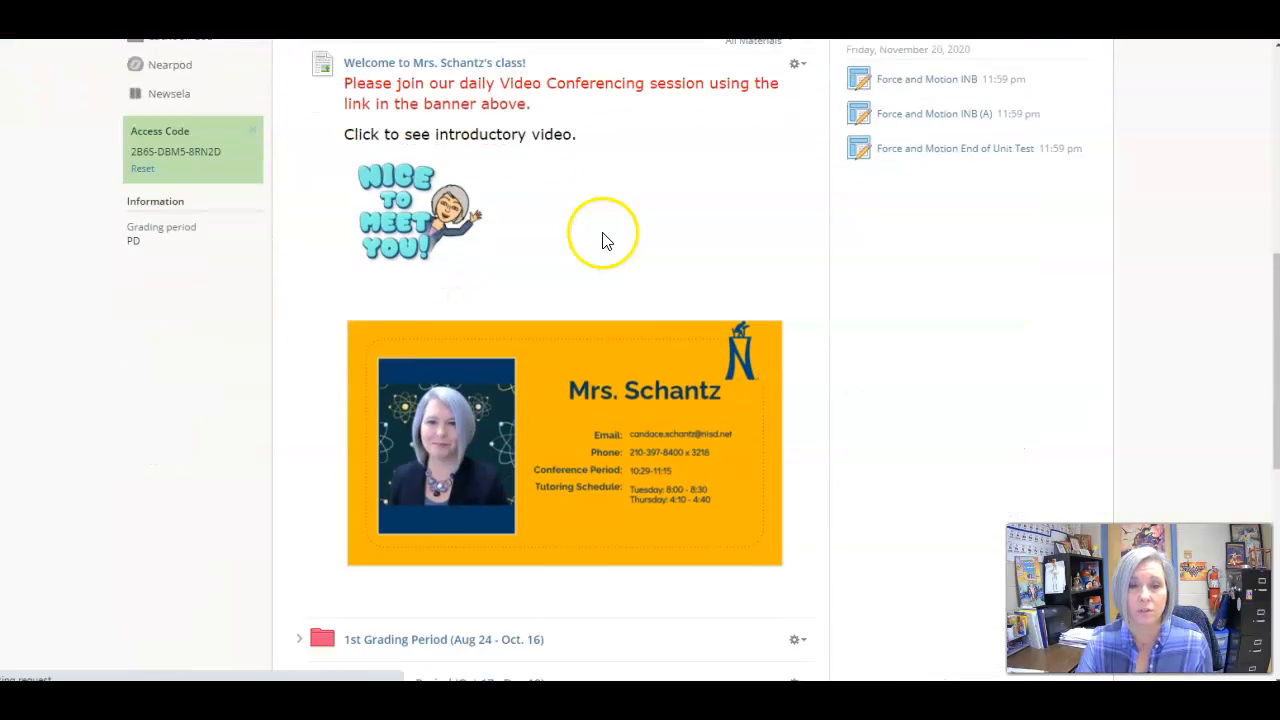
{"action": "scroll", "scroll_direction": "down", "scroll_amount": 3}
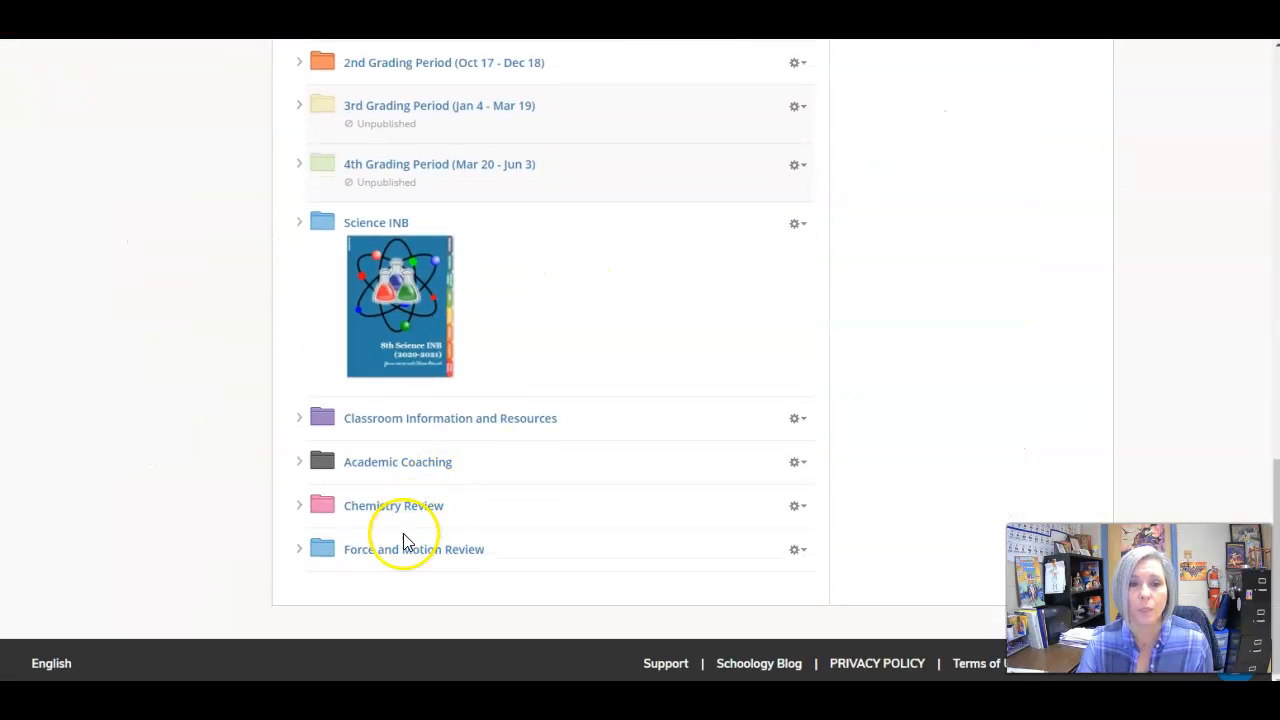
{"action": "left_click", "coordinate": [414, 549]}
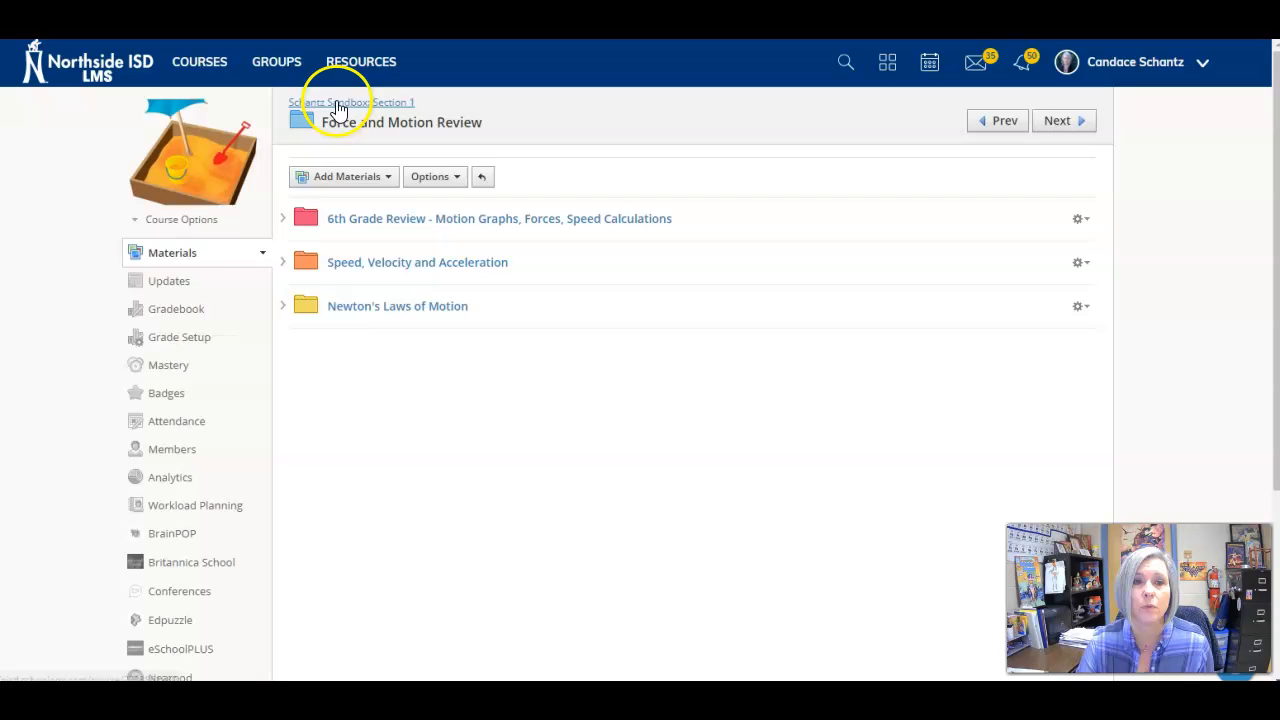
From the Schantz Sandbox course page, expand 2nd Grading Period and Week 5 (Nov. 16 - Nov. 20)
{"action": "left_click", "coordinate": [350, 102]}
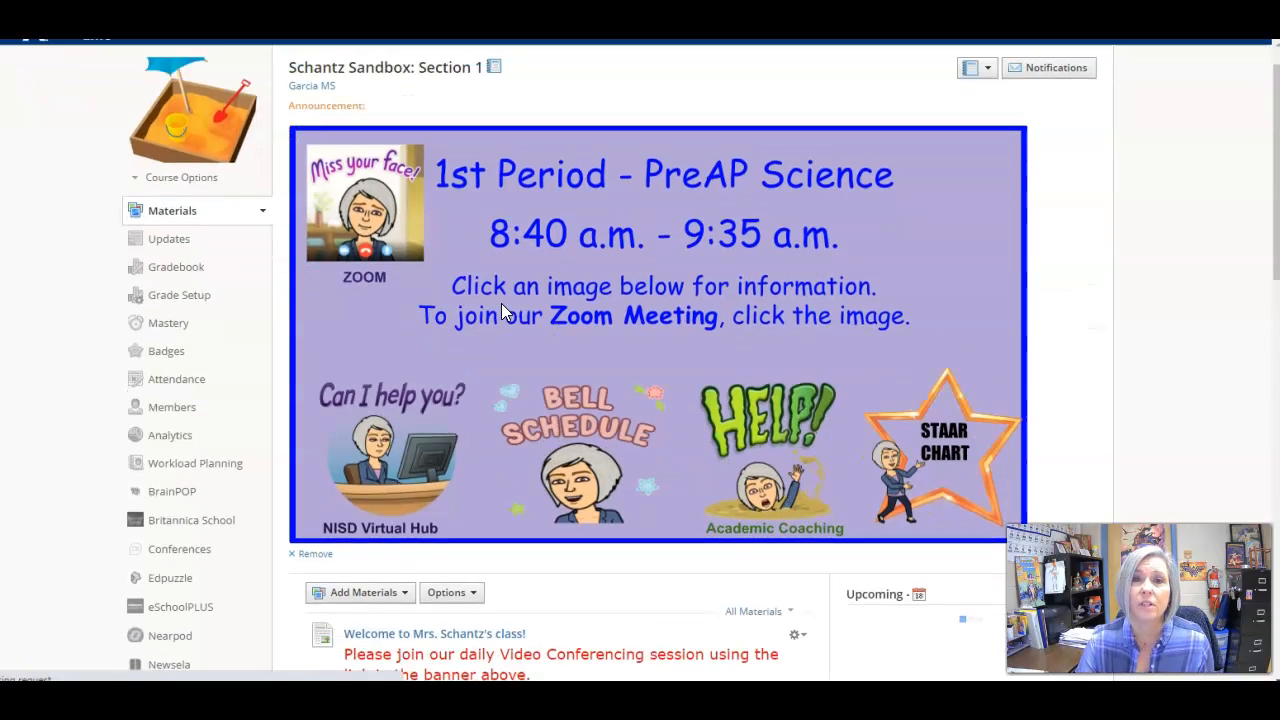
{"action": "scroll", "scroll_direction": "down", "scroll_amount": 3}
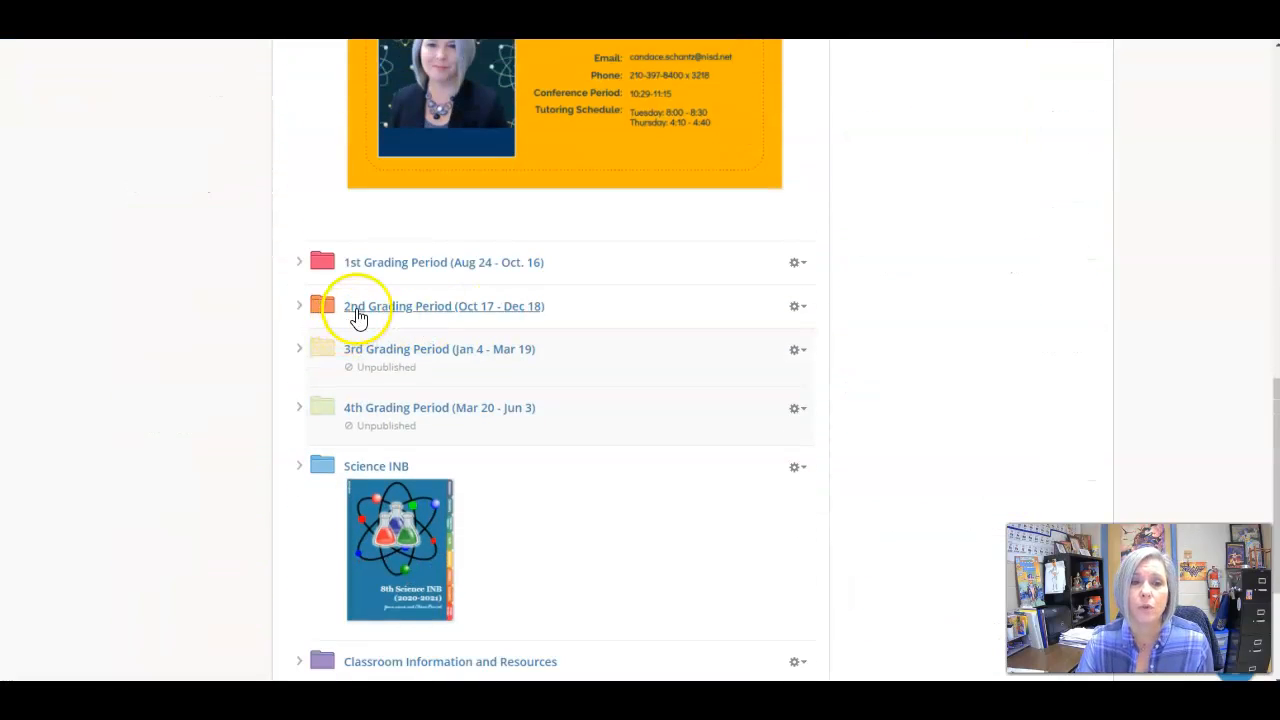
{"action": "left_click", "coordinate": [299, 305]}
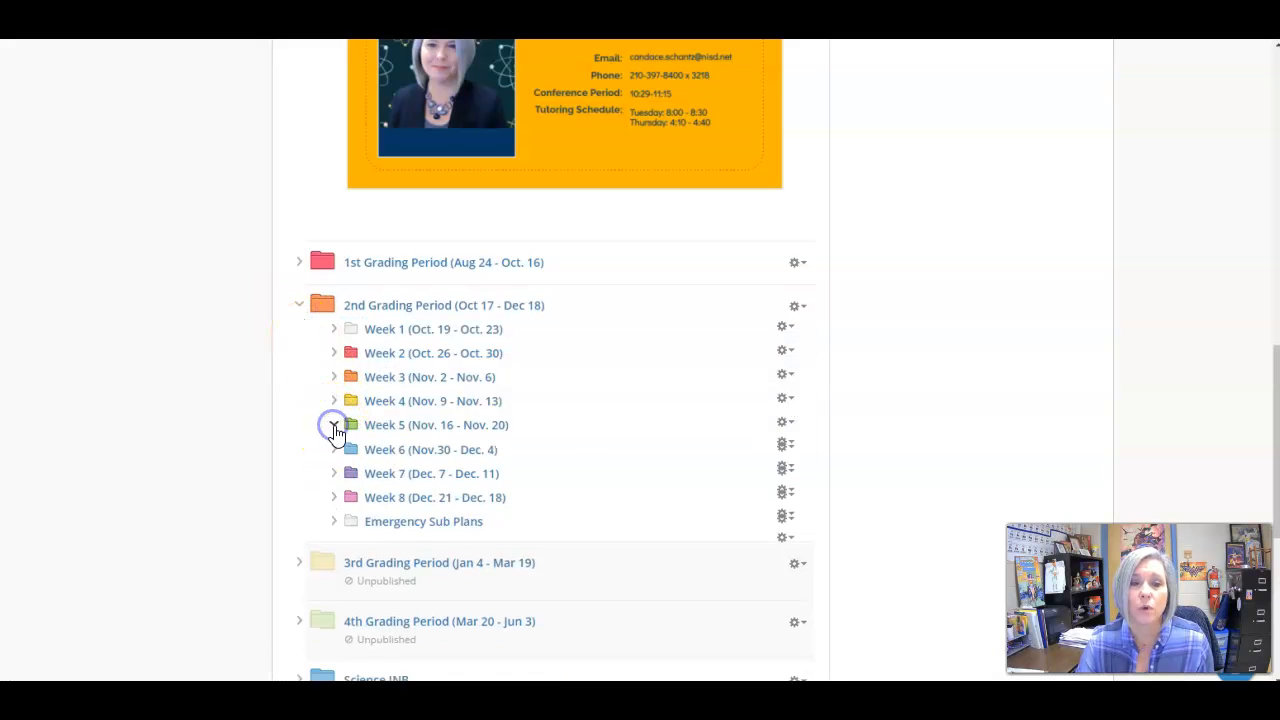
{"action": "left_click", "coordinate": [435, 425]}
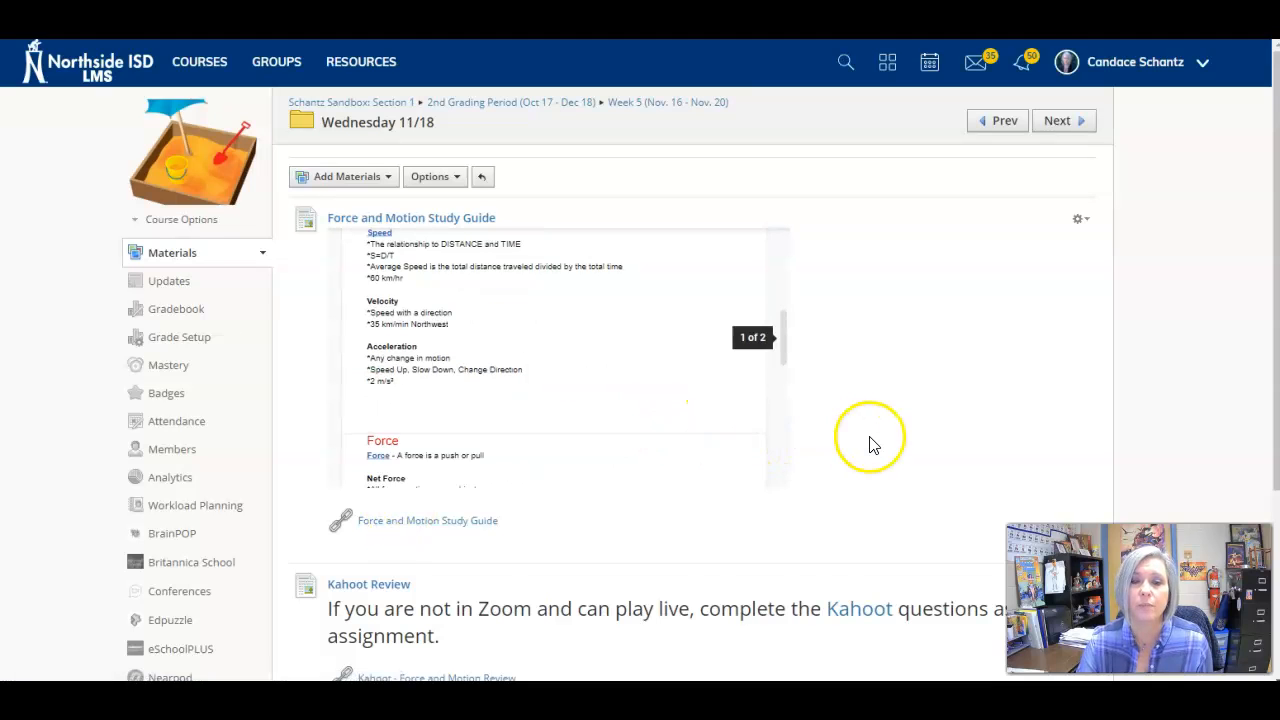
Scroll below the study guide to the Kahoot - Force and Motion Review link
{"action": "scroll", "scroll_direction": "down", "scroll_amount": 3}
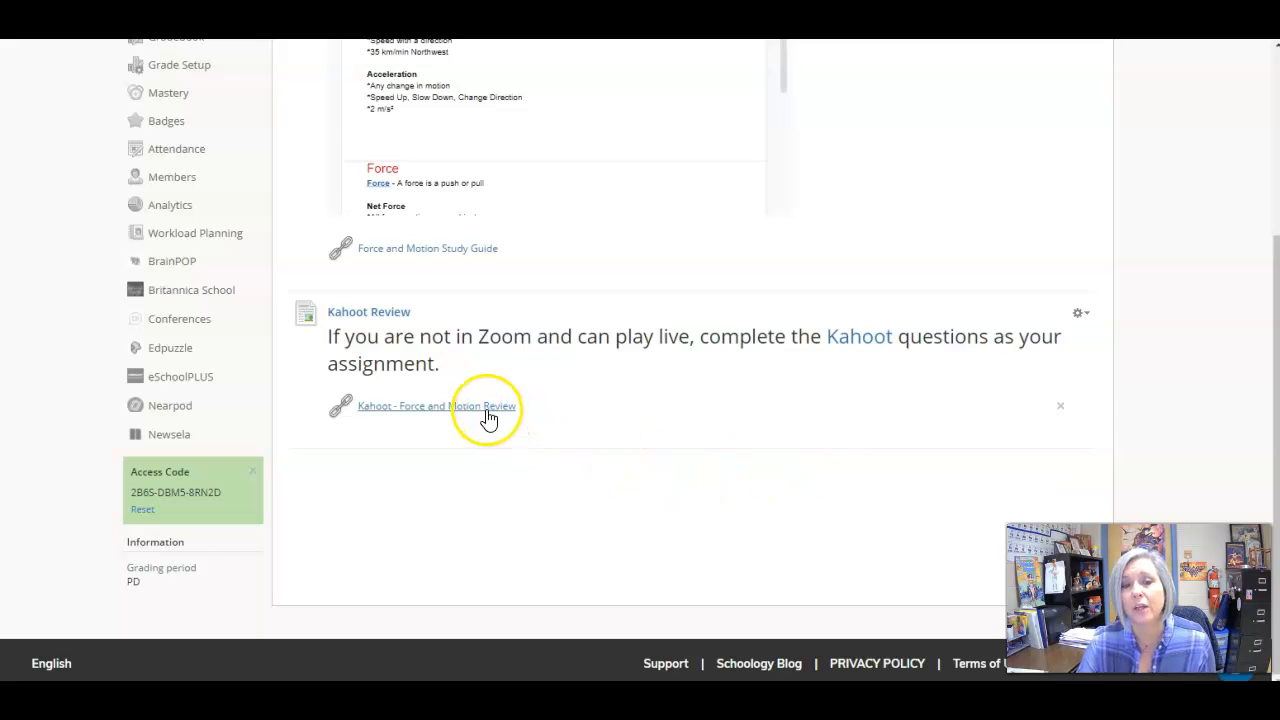
{"action": "mouse_move", "coordinate": [487, 414]}
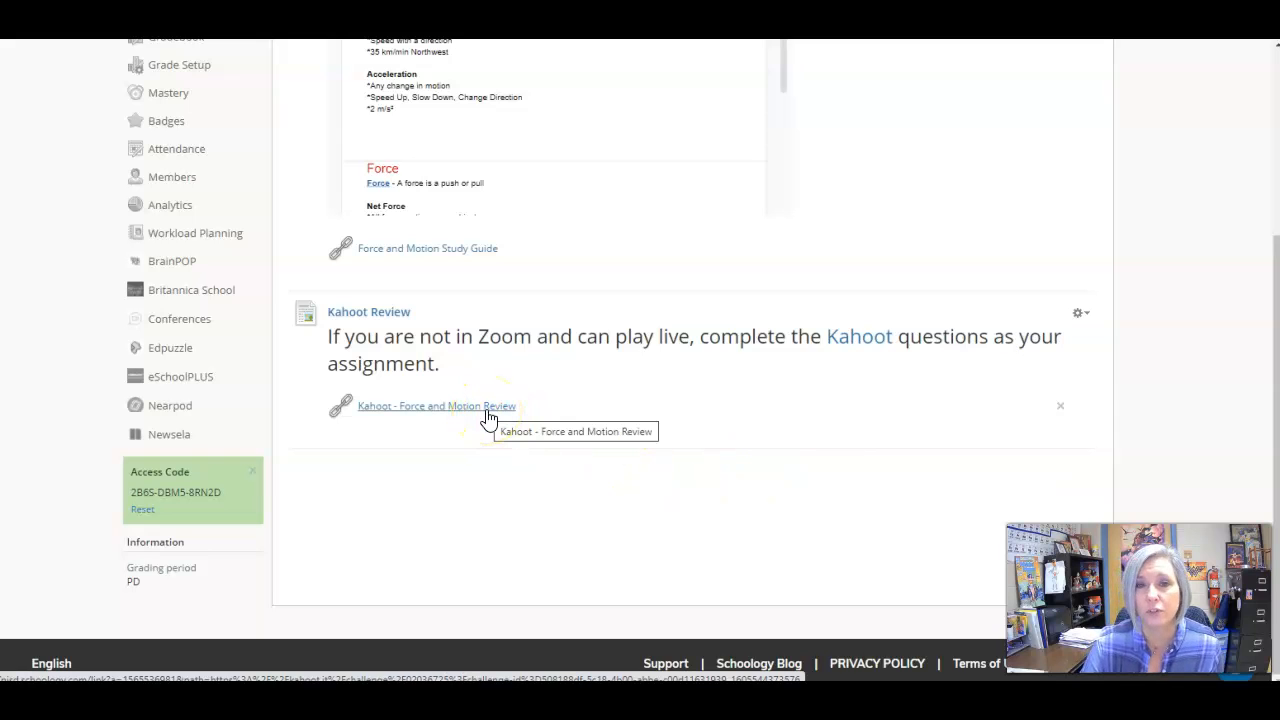